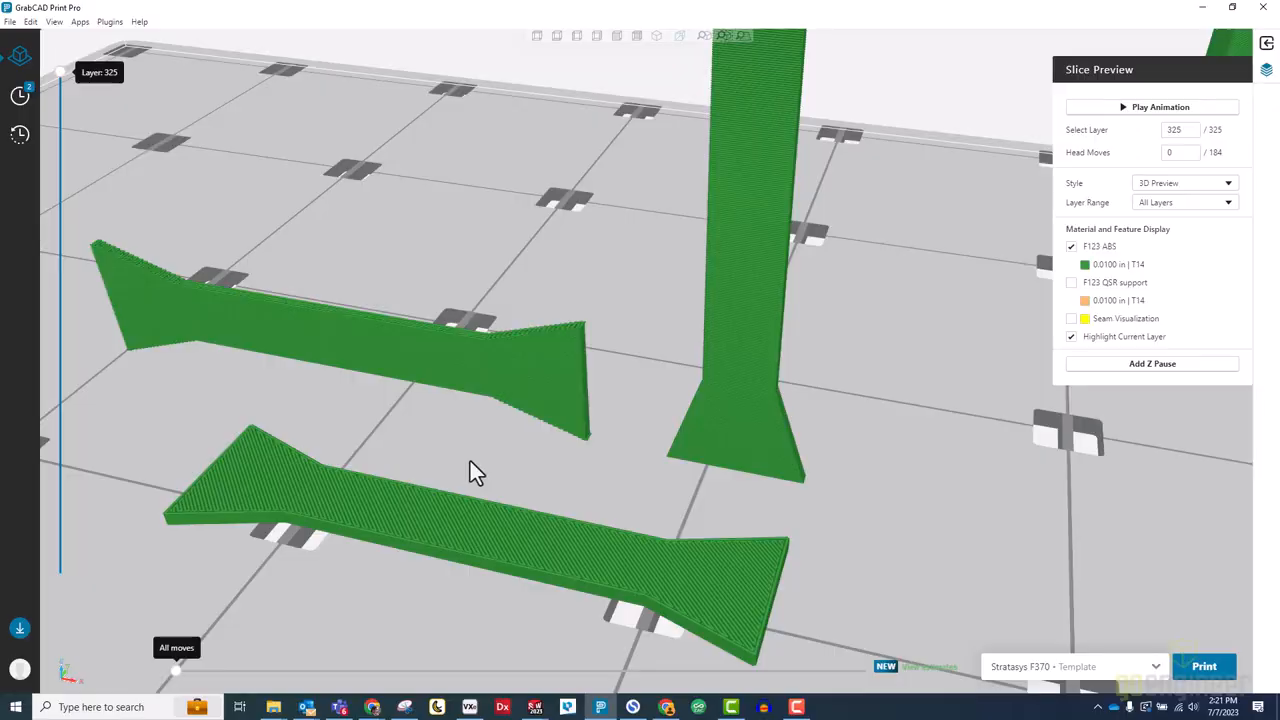
Orbit the sliced flat parts and step the layer slider down to watch the build with support.
{"action": "left_click_drag", "start_coordinate": [475, 472], "coordinate": [710, 455]}
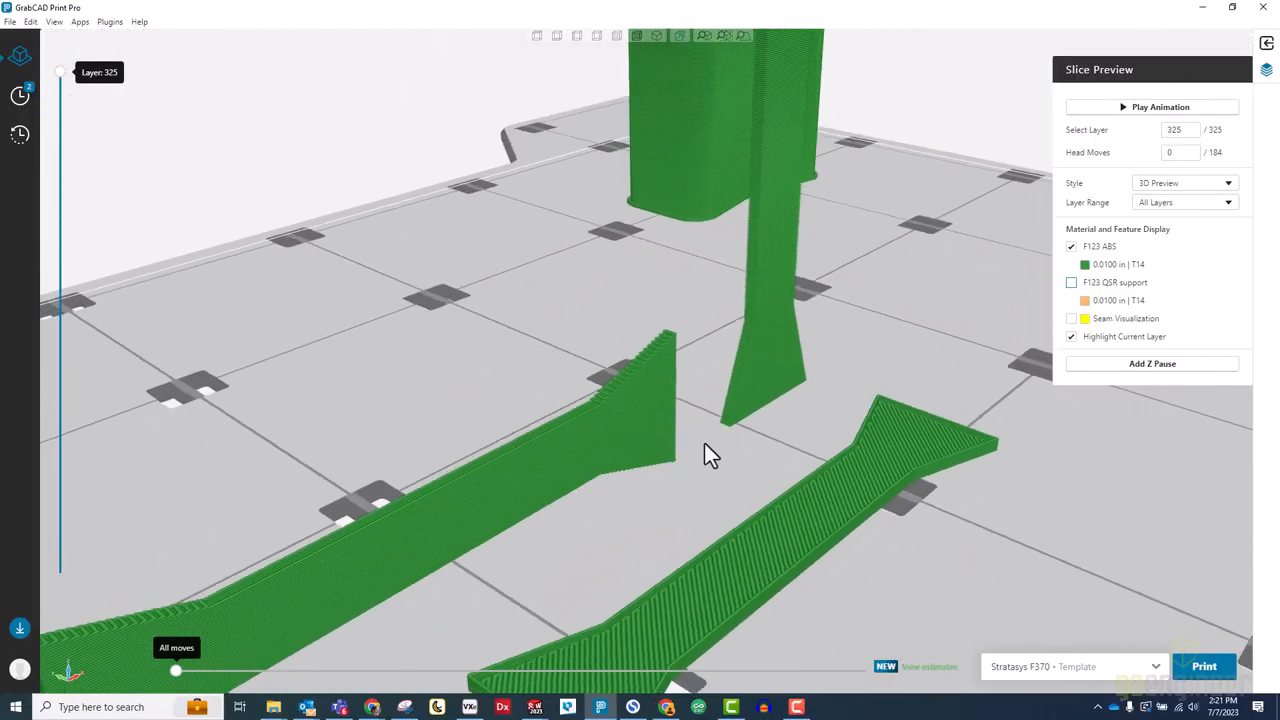
{"action": "left_click", "coordinate": [1160, 107]}
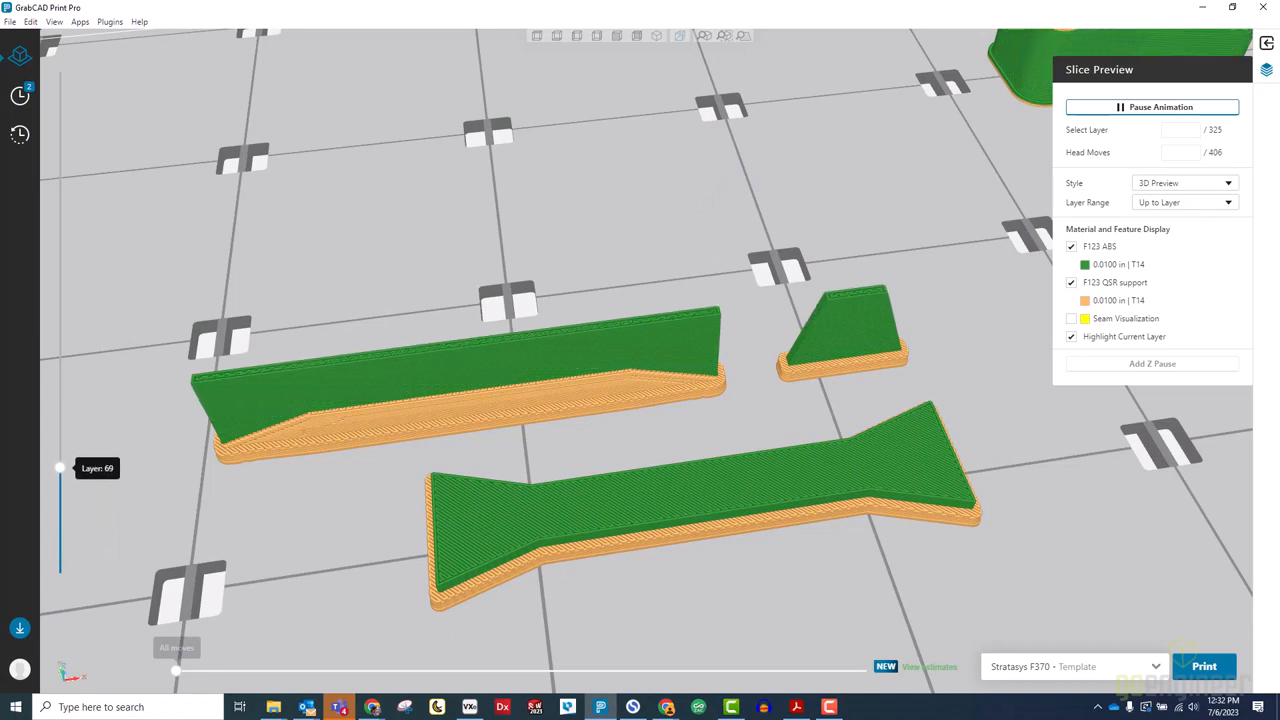
{"action": "left_click_drag", "start_coordinate": [60, 468], "coordinate": [60, 437]}
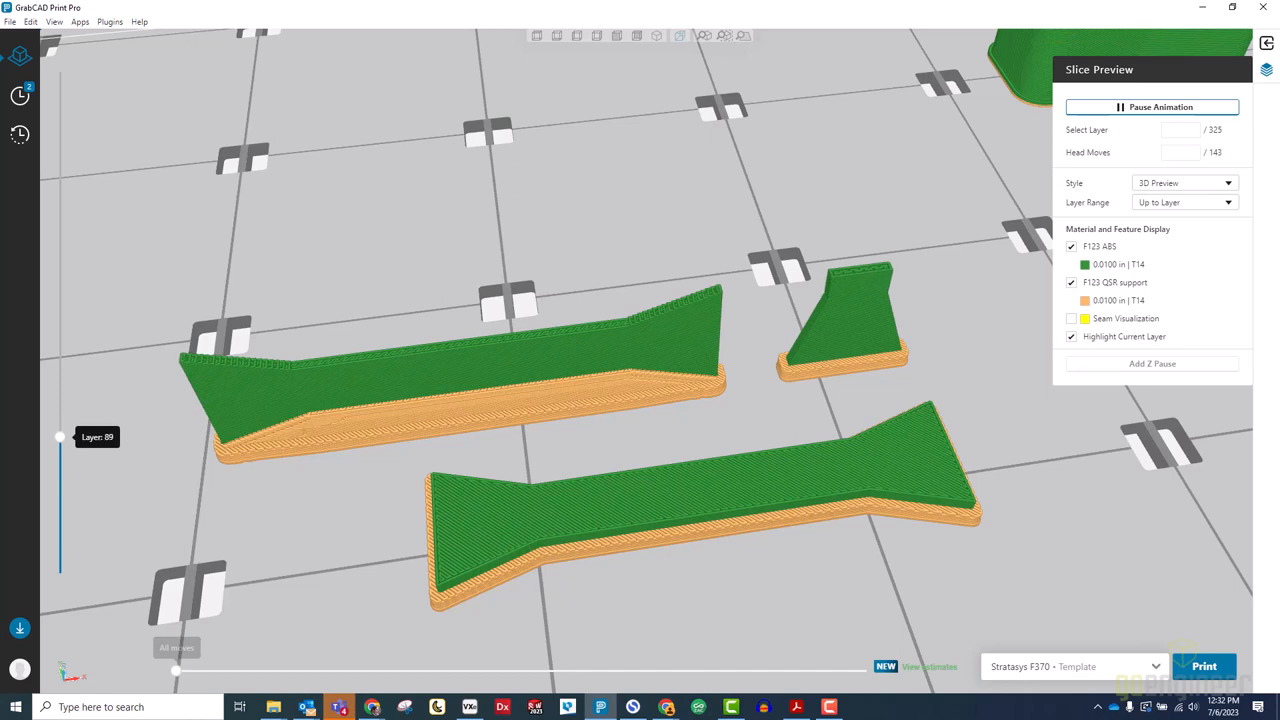
{"action": "left_click_drag", "start_coordinate": [60, 437], "coordinate": [60, 406]}
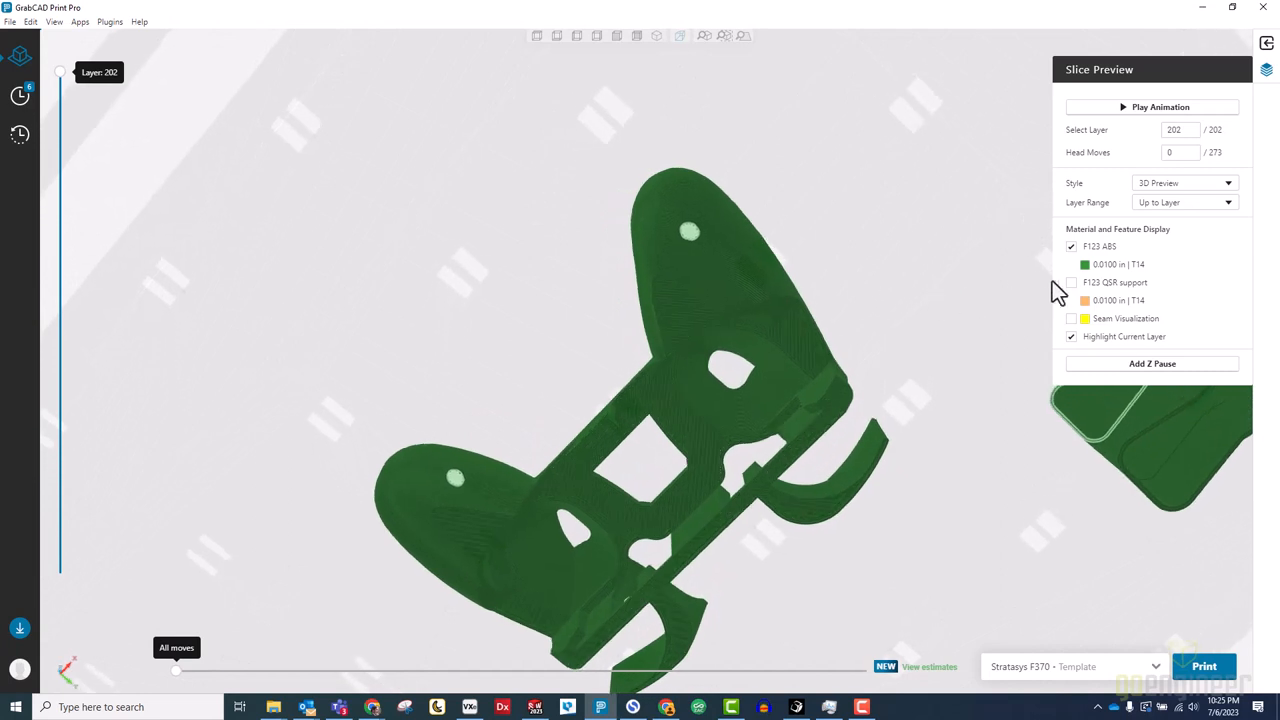
Show the support material and hide the model material to view the support alone.
{"action": "left_click", "coordinate": [1071, 282]}
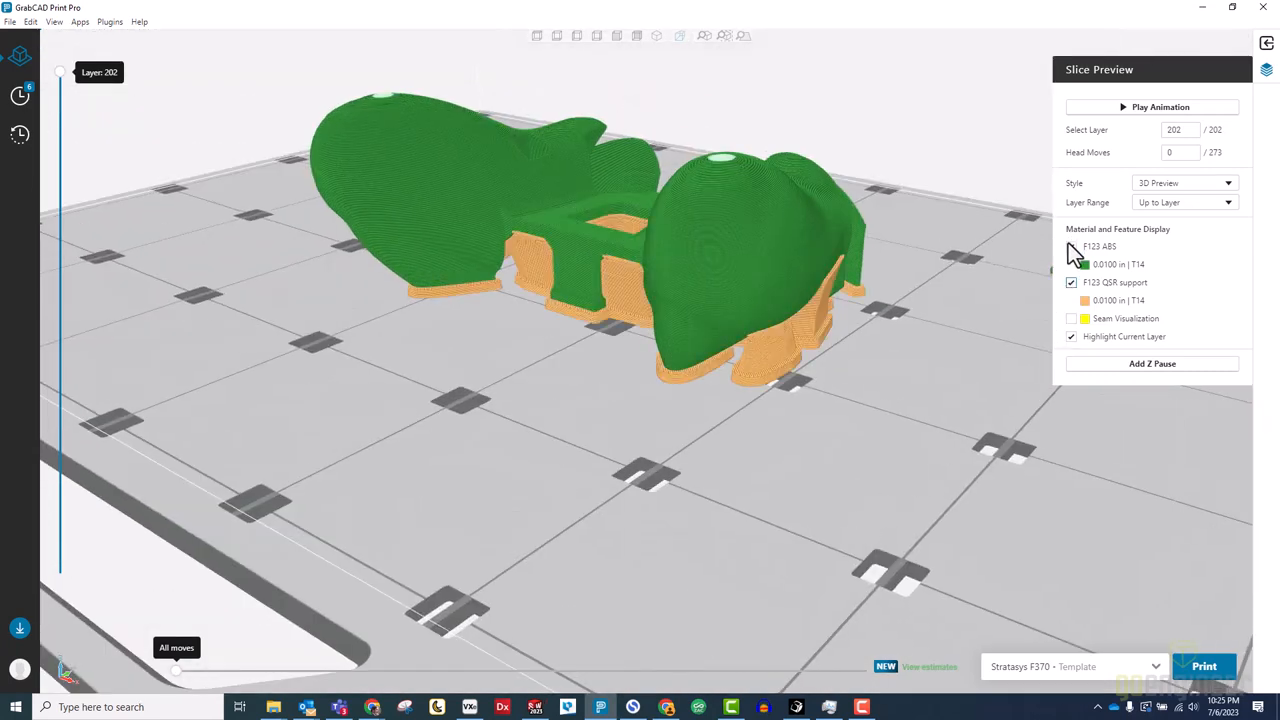
{"action": "left_click", "coordinate": [1071, 247]}
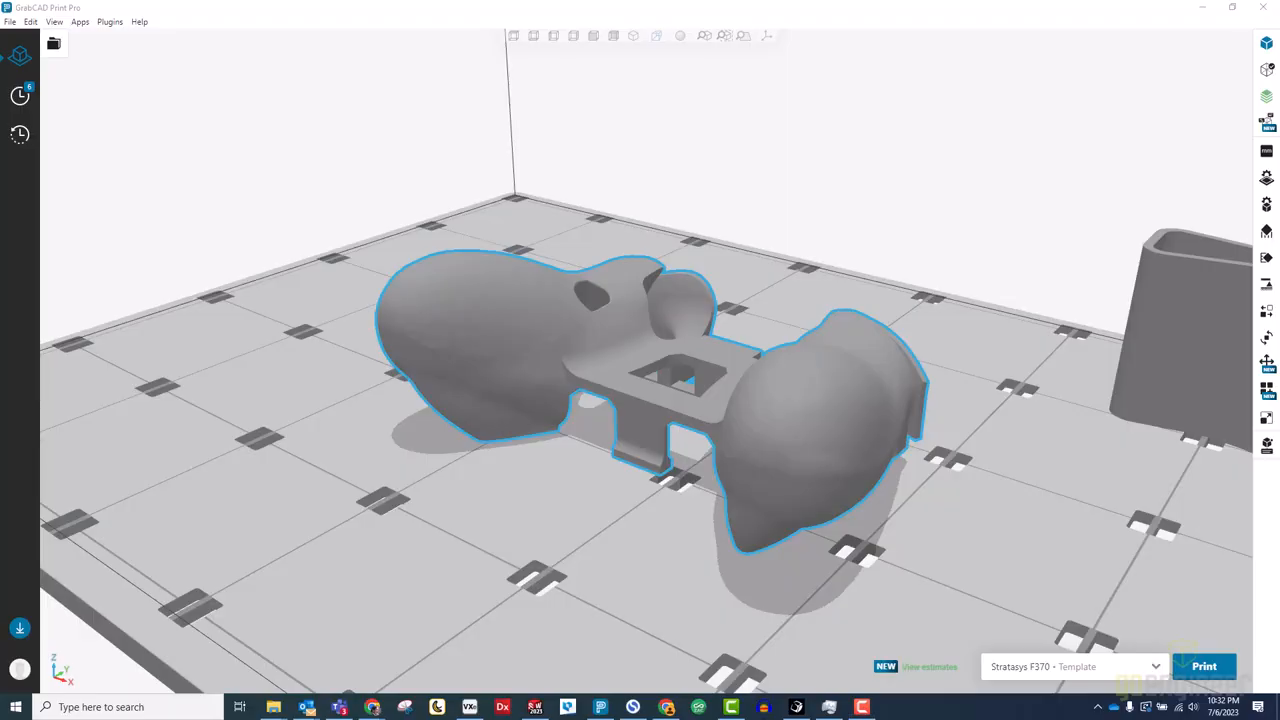
{"action": "mouse_move", "coordinate": [1262, 230]}
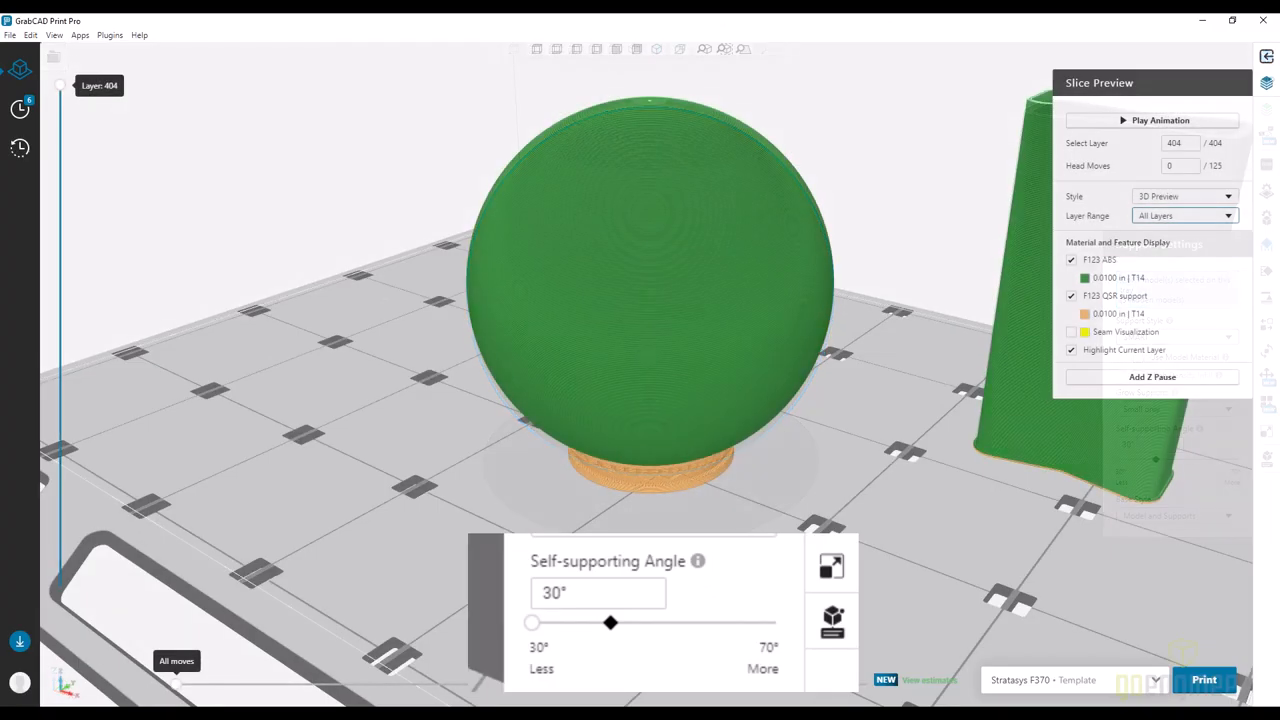
Orbit the preview and drag the layer slider down from layer 202 to 143.
{"action": "left_click_drag", "start_coordinate": [611, 622], "coordinate": [777, 622]}
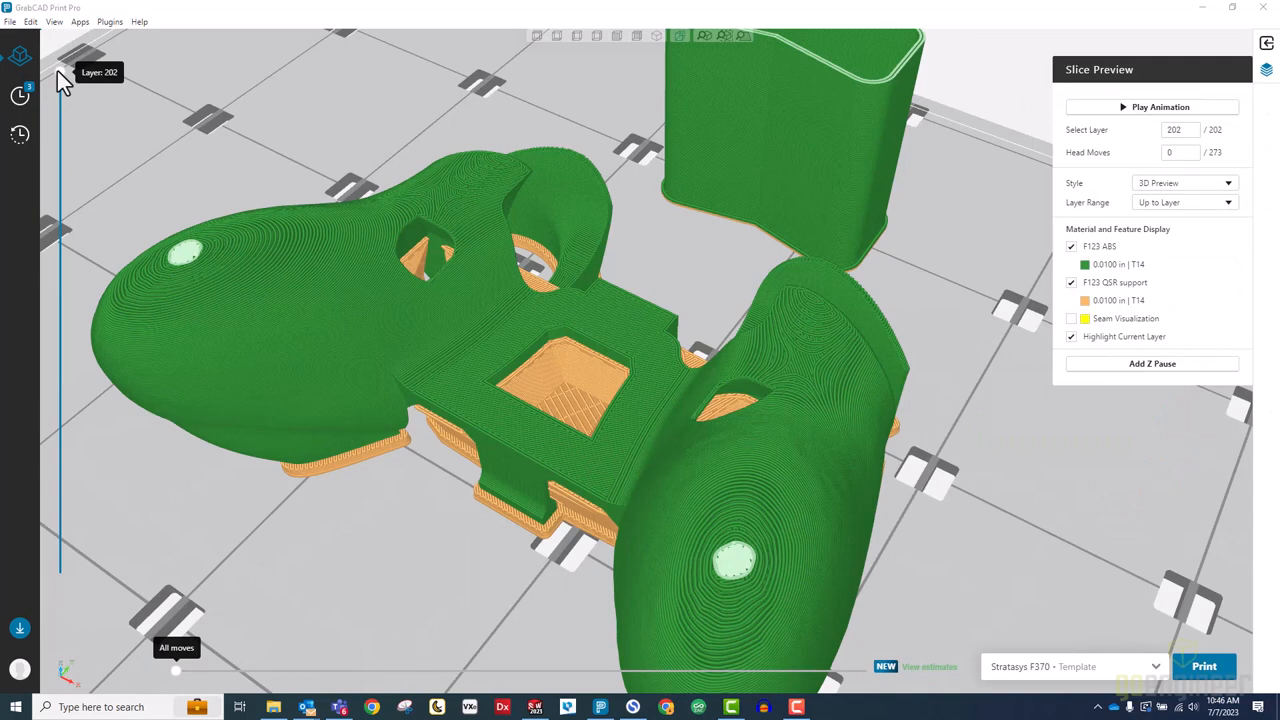
{"action": "left_click_drag", "start_coordinate": [60, 75], "coordinate": [60, 218]}
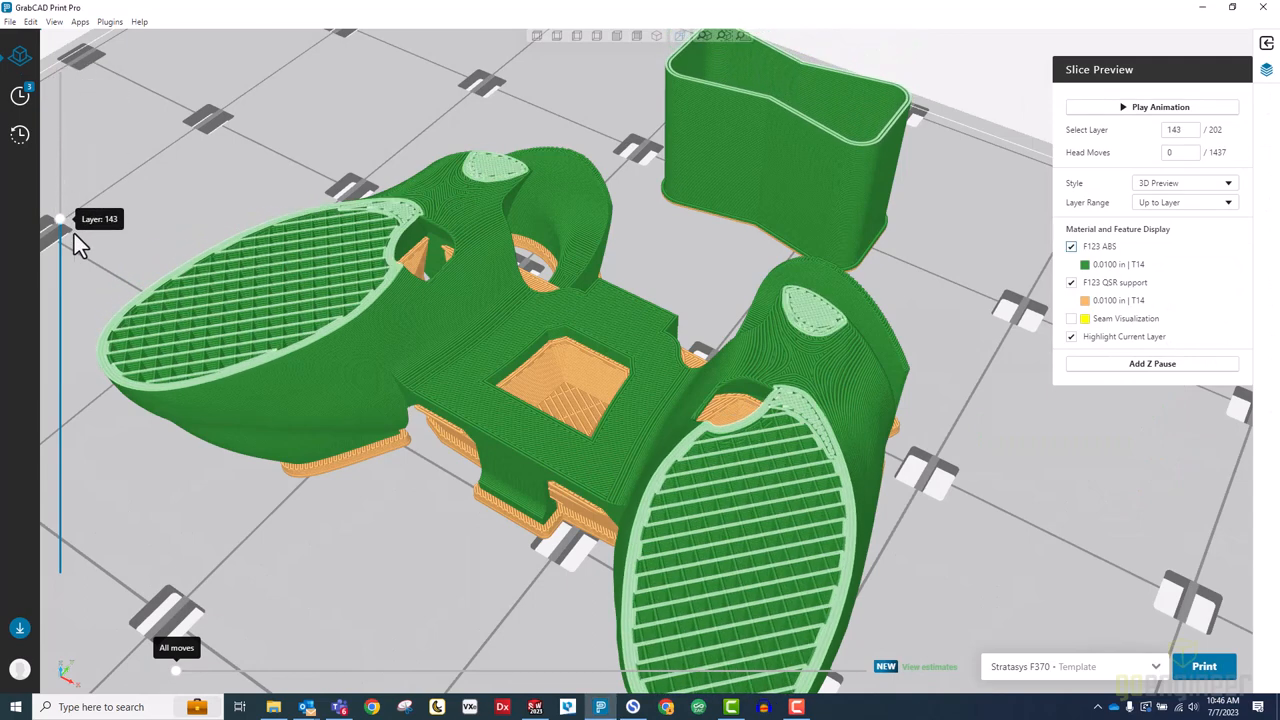
{"action": "left_click_drag", "start_coordinate": [59, 218], "coordinate": [59, 356]}
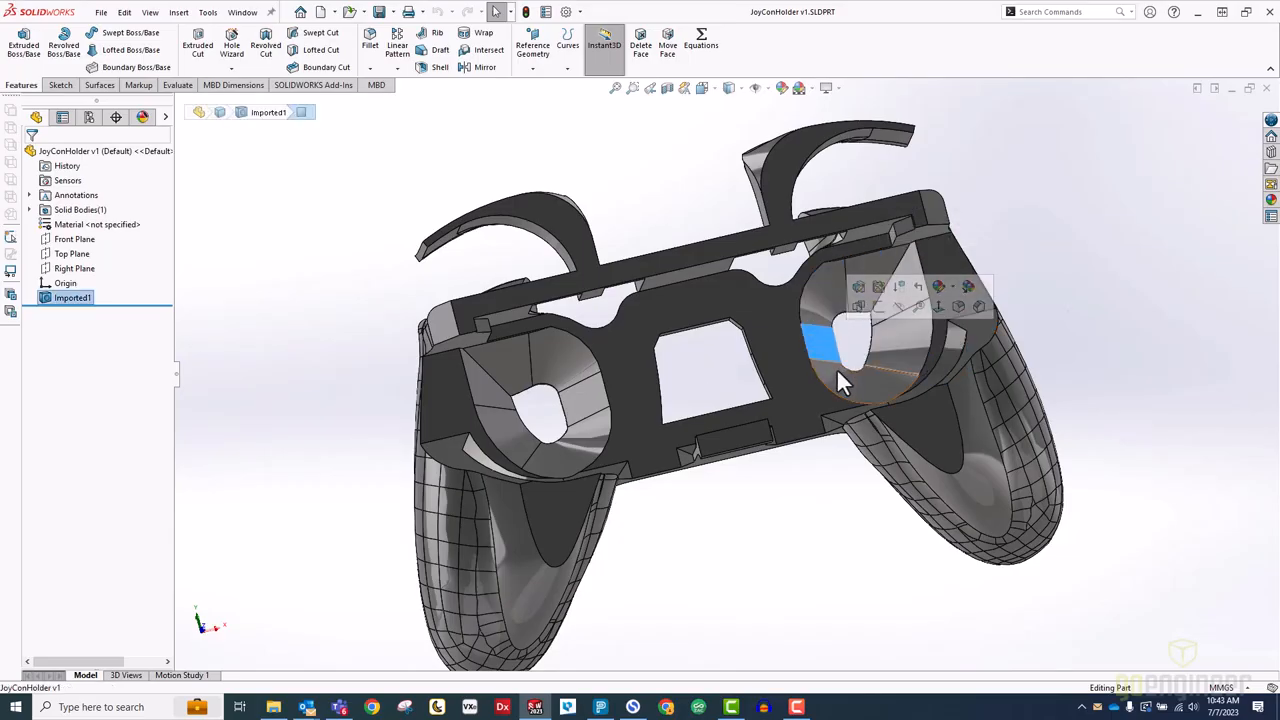
{"action": "left_click_drag", "start_coordinate": [840, 380], "coordinate": [1026, 262]}
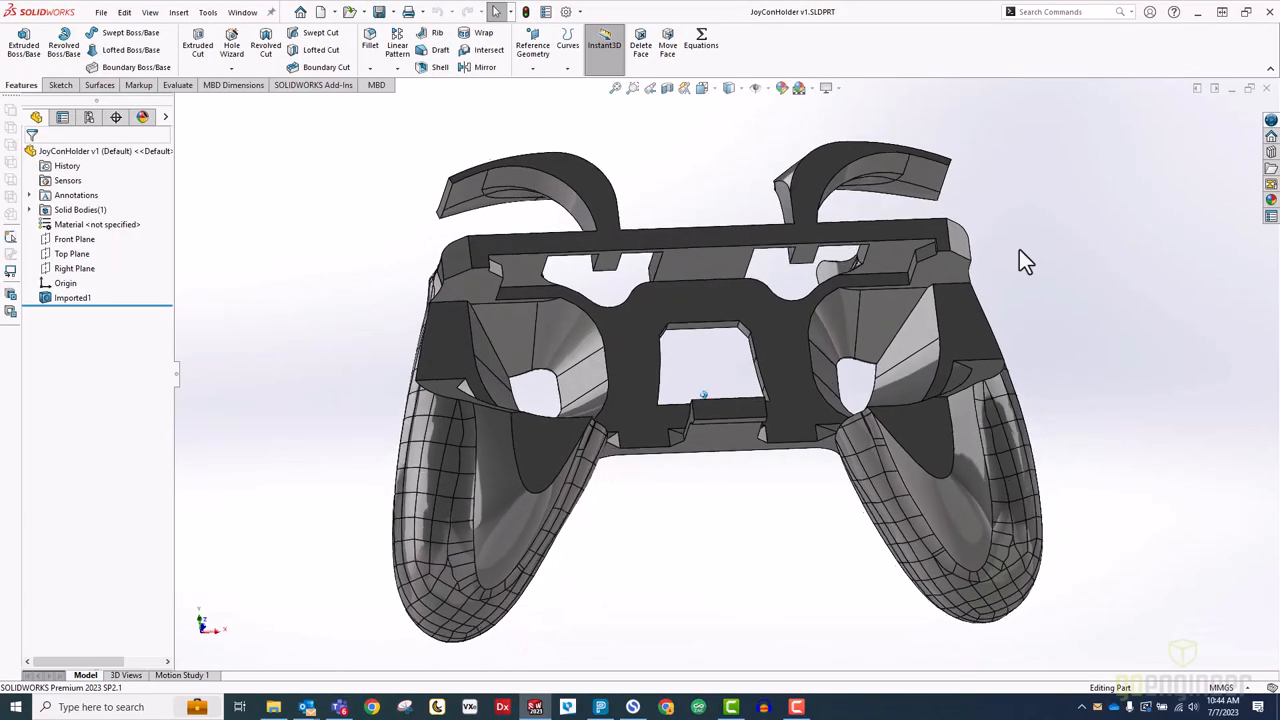
{"action": "left_click_drag", "start_coordinate": [700, 400], "coordinate": [680, 300]}
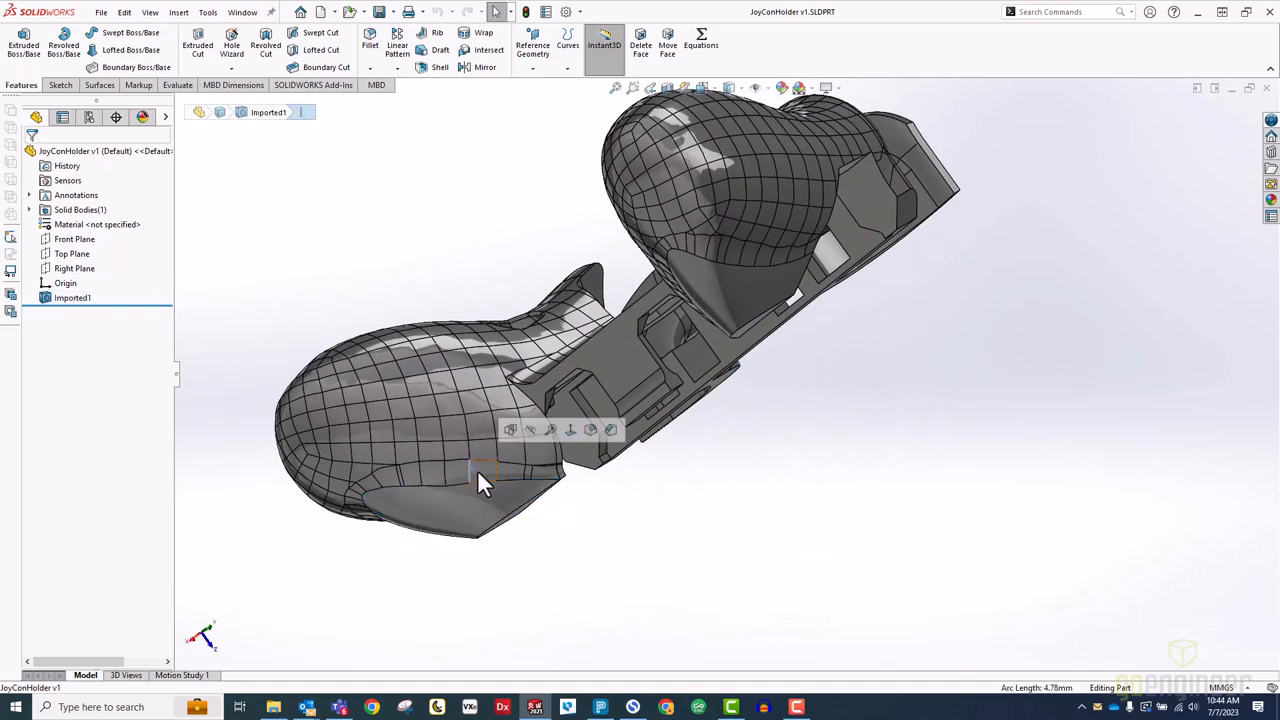
{"action": "left_click", "coordinate": [415, 475]}
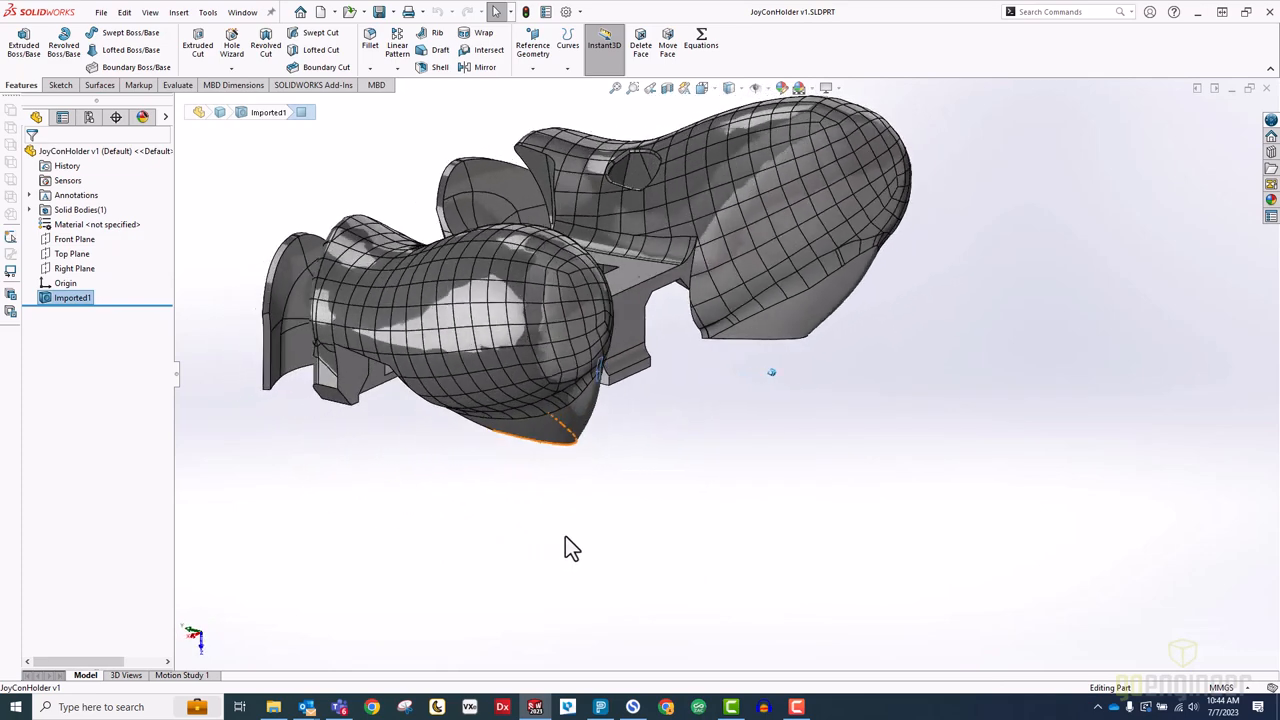
{"action": "left_click_drag", "start_coordinate": [570, 540], "coordinate": [740, 375]}
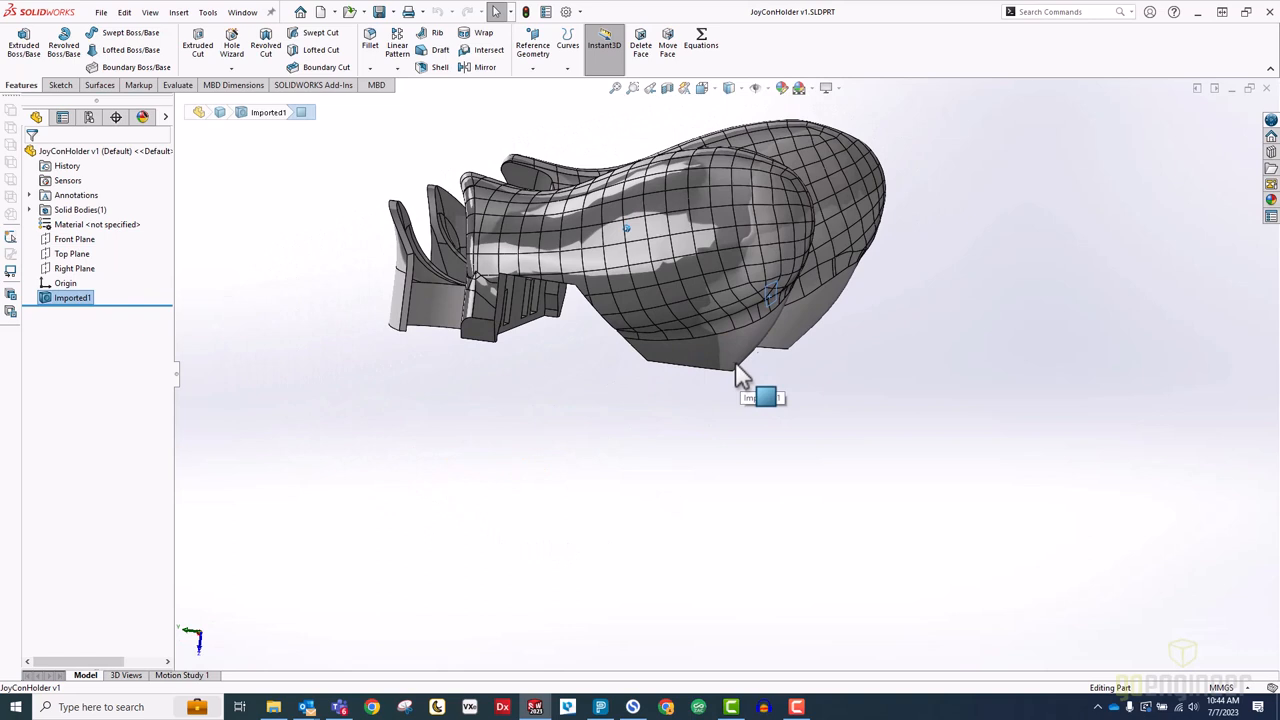
{"action": "left_click_drag", "start_coordinate": [765, 395], "coordinate": [750, 383]}
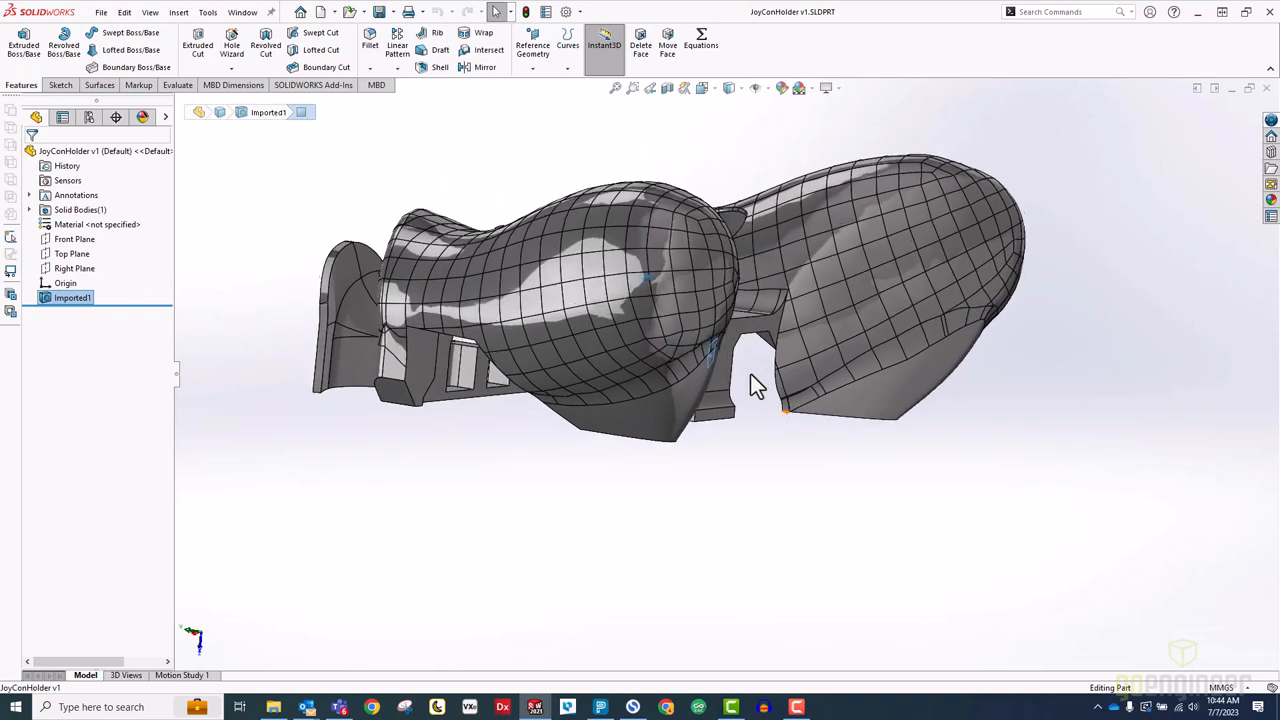
{"action": "left_click_drag", "start_coordinate": [755, 385], "coordinate": [1065, 425]}
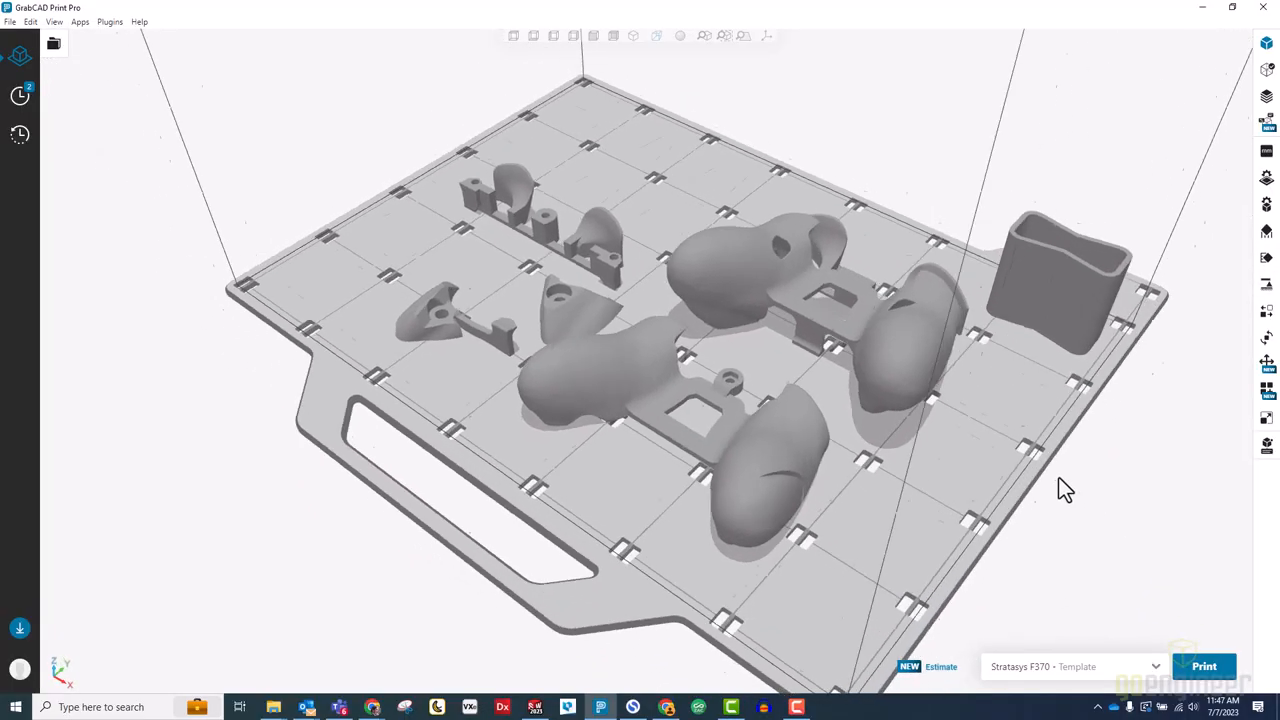
Turn on Seam Visualization and orbit around the parts to follow the seams onto the grip.
{"action": "left_click_drag", "start_coordinate": [1065, 490], "coordinate": [590, 470]}
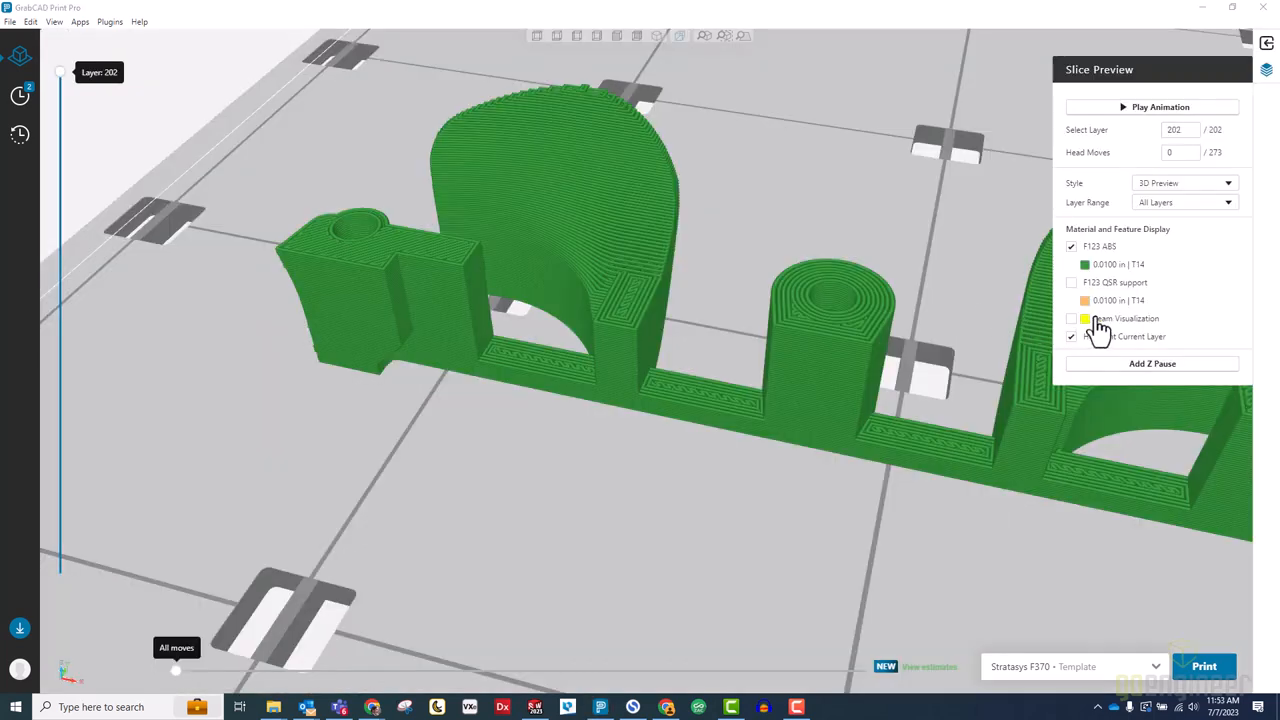
{"action": "left_click", "coordinate": [1071, 318]}
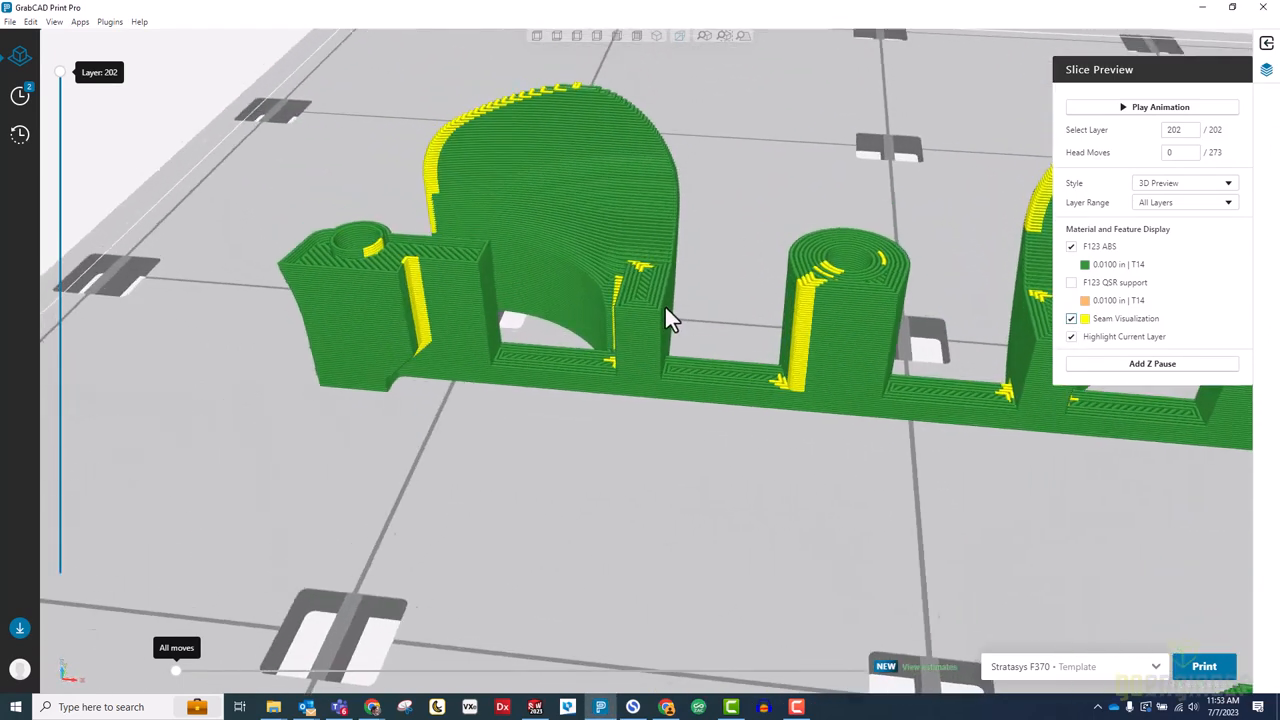
{"action": "left_click_drag", "start_coordinate": [670, 320], "coordinate": [880, 300]}
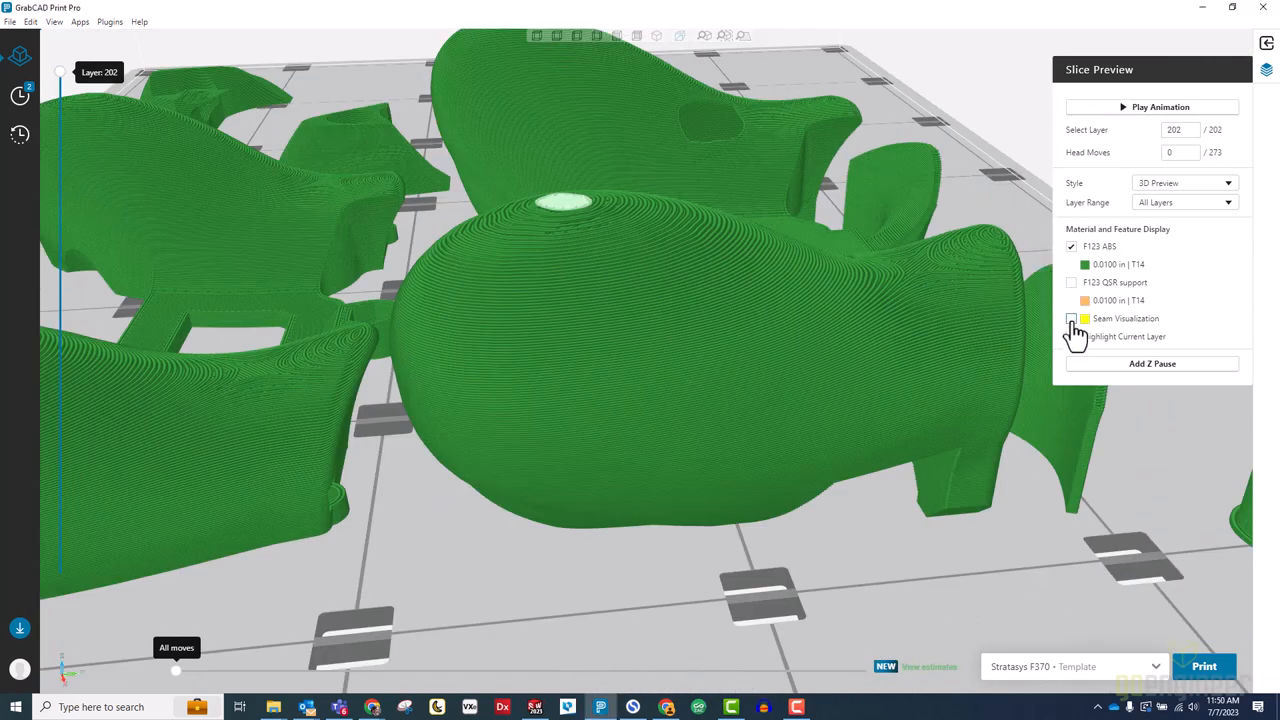
{"action": "left_click", "coordinate": [1071, 318]}
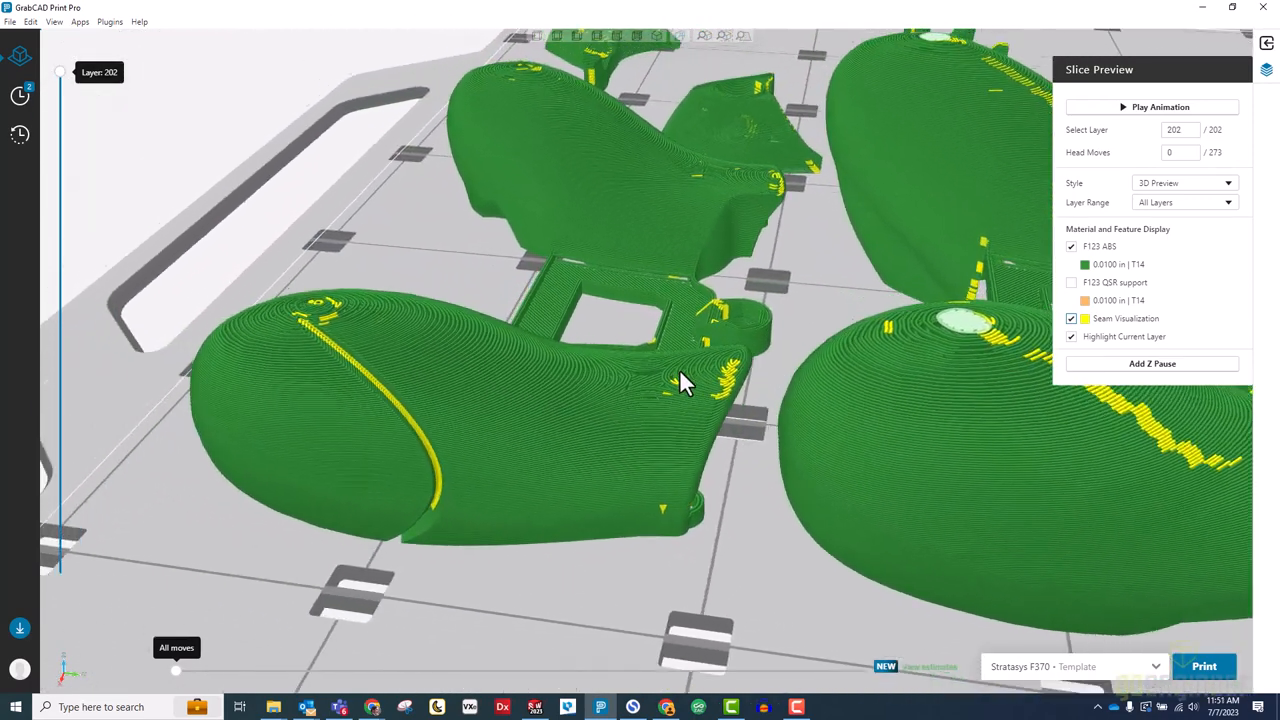
{"action": "left_click_drag", "start_coordinate": [685, 385], "coordinate": [455, 360]}
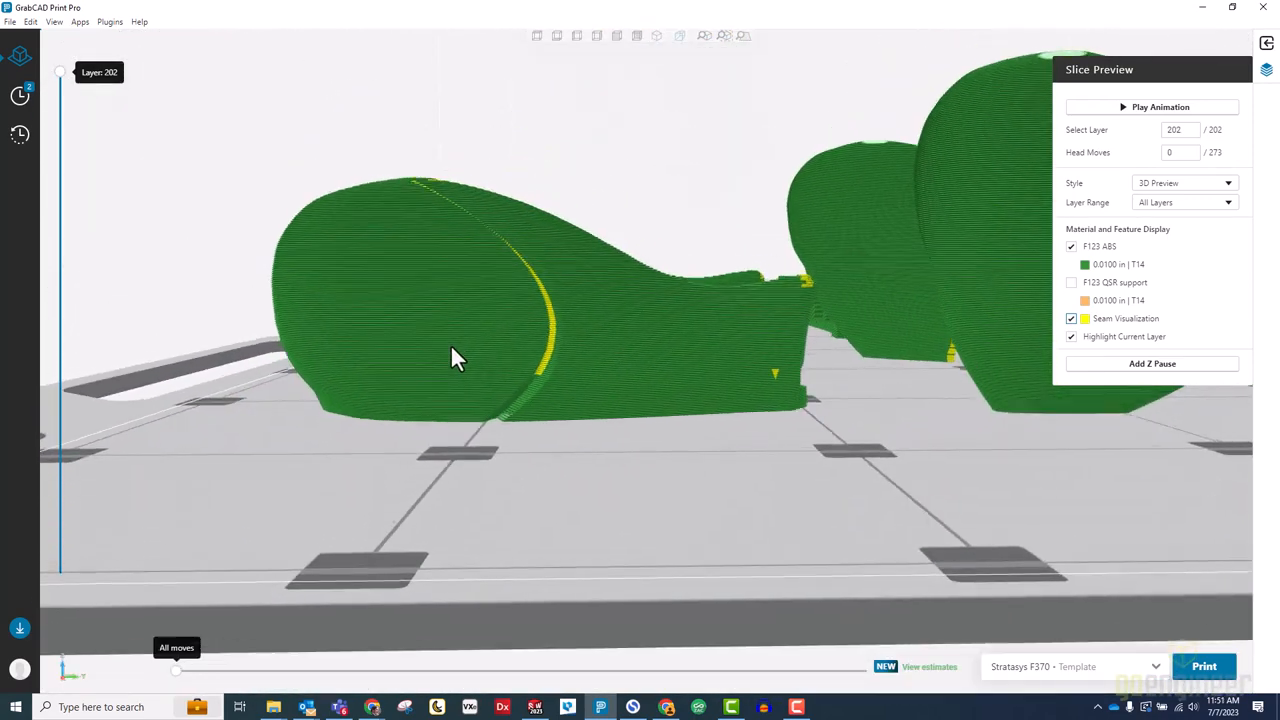
{"action": "left_click_drag", "start_coordinate": [455, 358], "coordinate": [460, 415]}
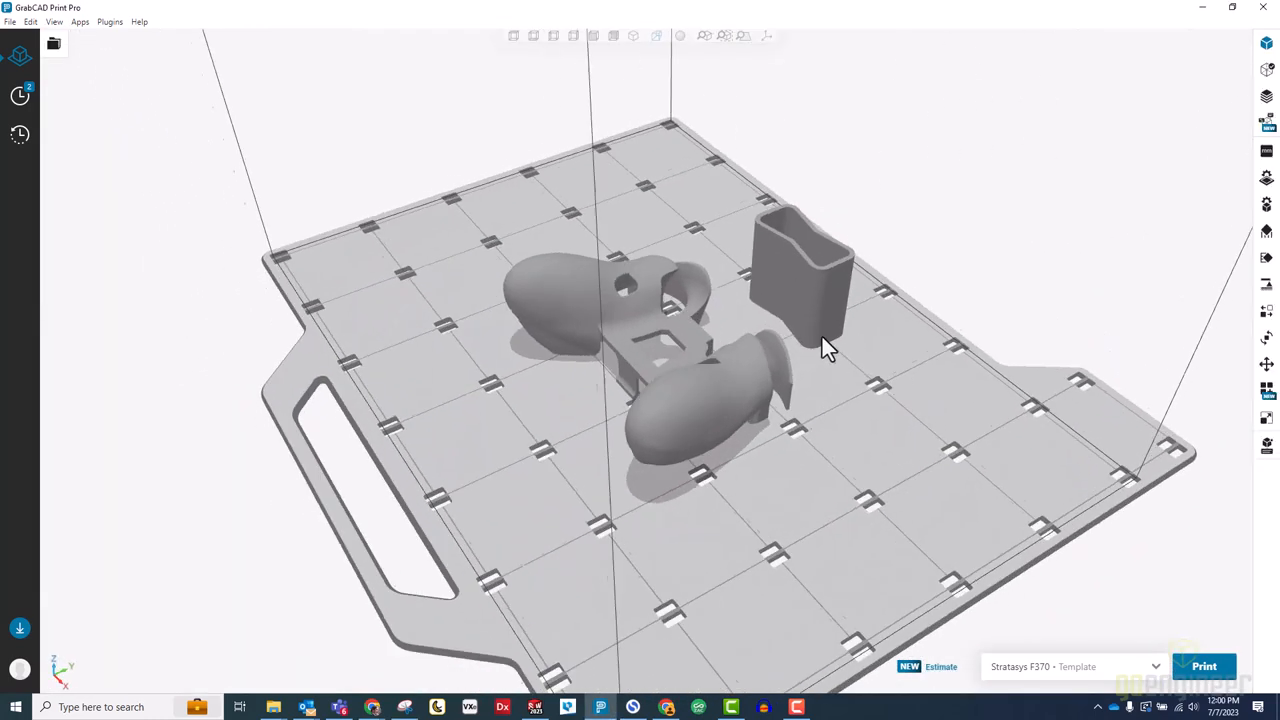
Orbit the tray and orient the redesigned holder part to rest on its Bottom plane.
{"action": "left_click_drag", "start_coordinate": [830, 350], "coordinate": [863, 290]}
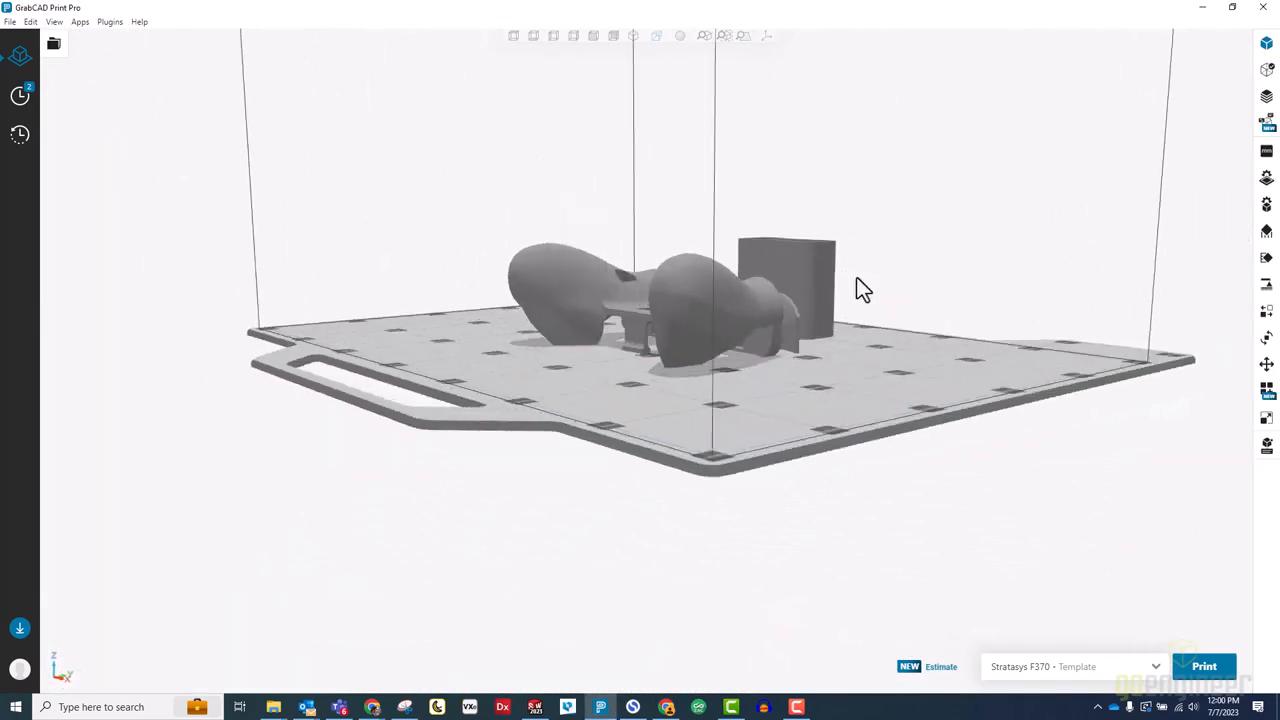
{"action": "left_click_drag", "start_coordinate": [863, 289], "coordinate": [670, 350]}
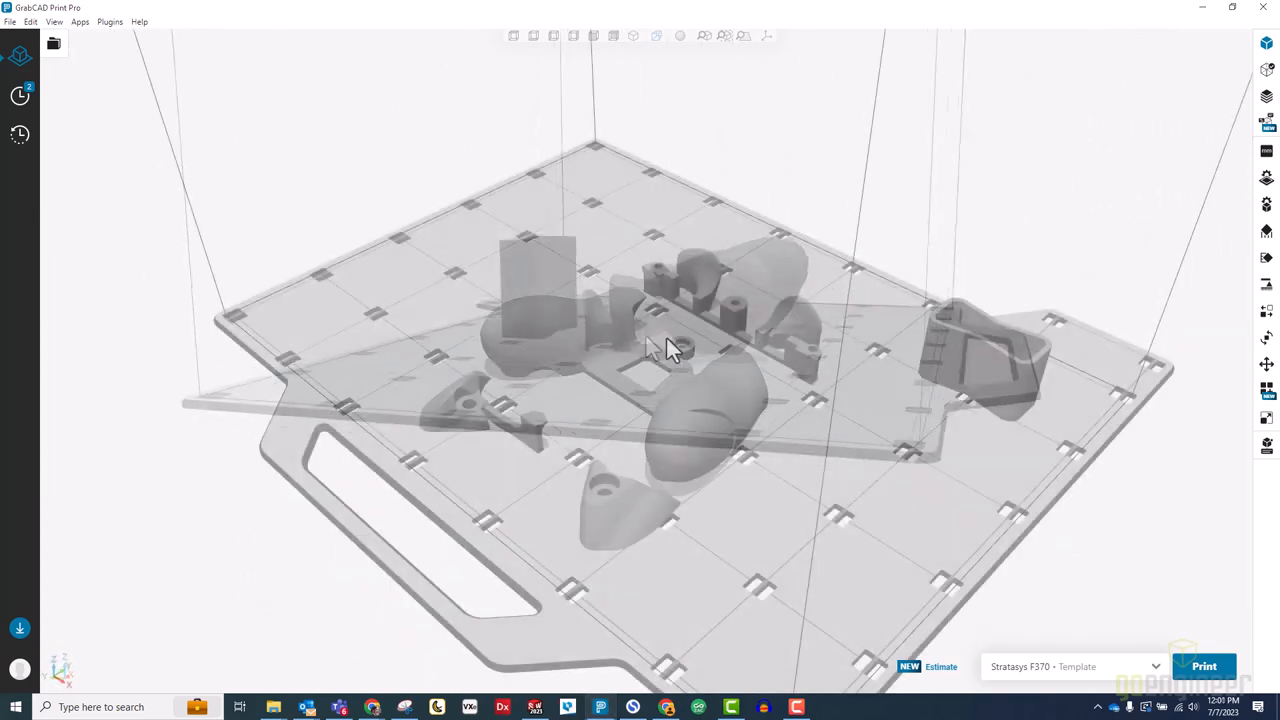
{"action": "left_click_drag", "start_coordinate": [670, 350], "coordinate": [273, 350]}
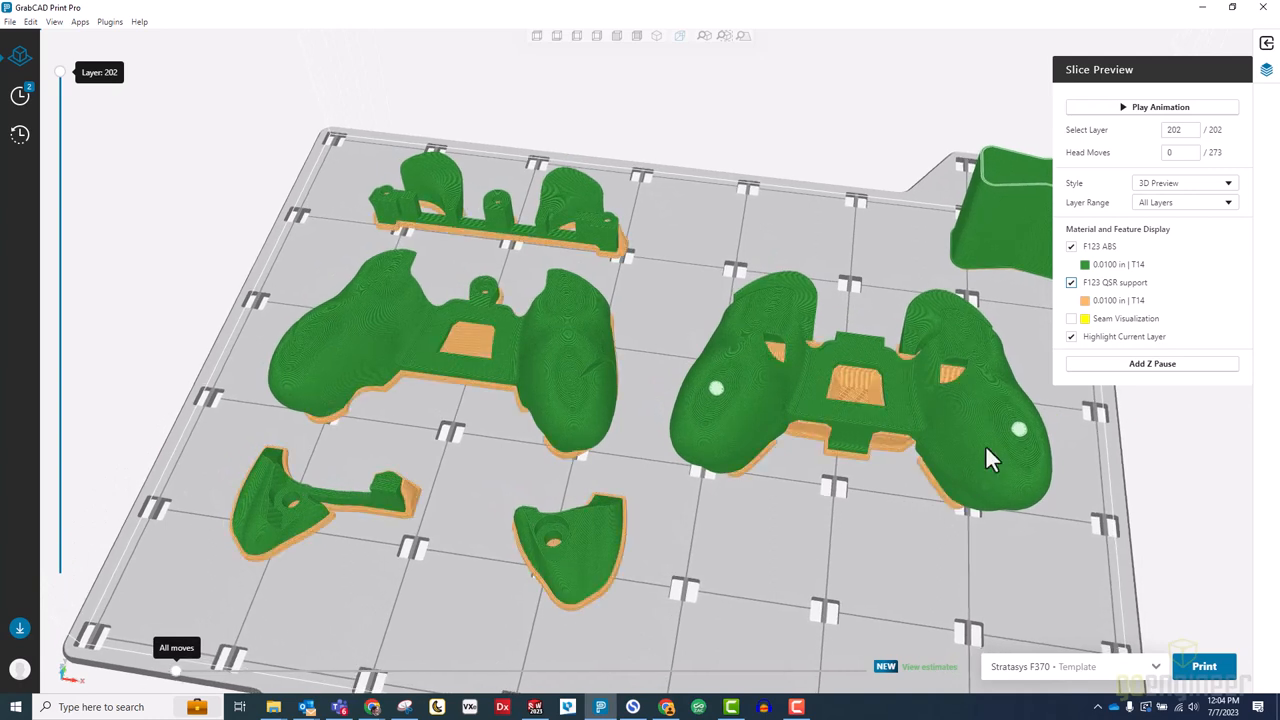
{"action": "left_click", "coordinate": [1071, 247]}
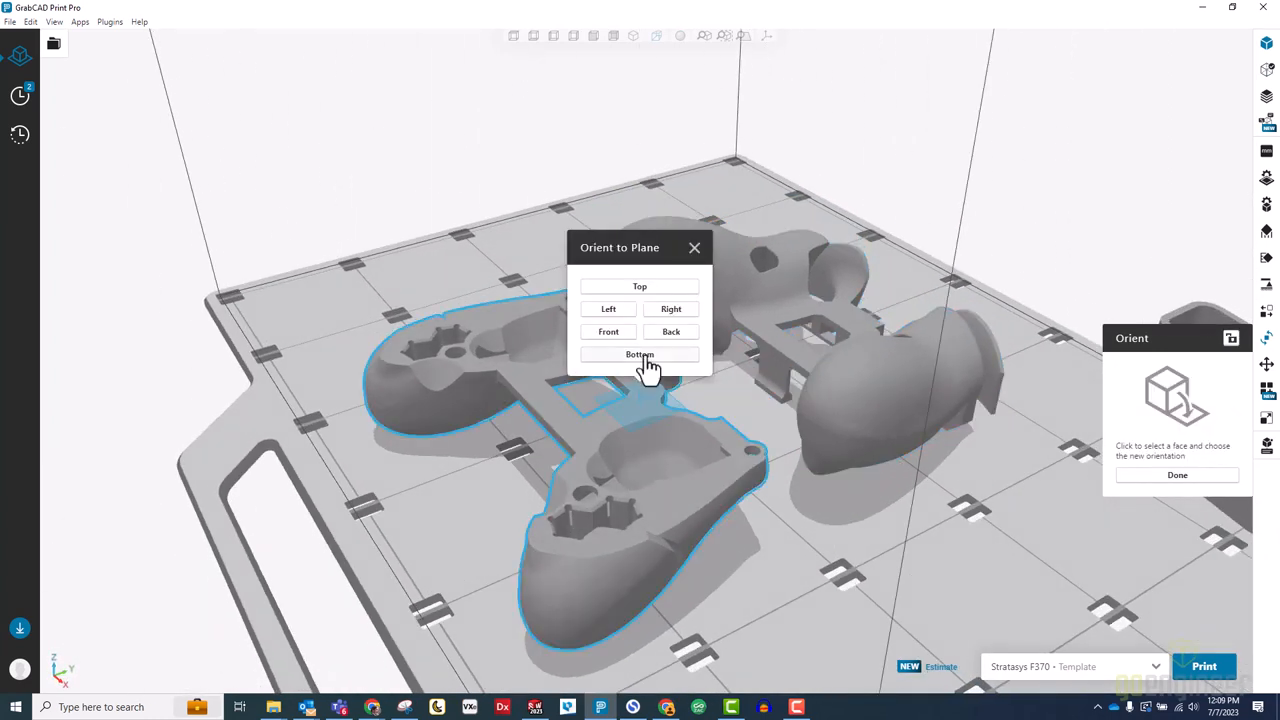
{"action": "left_click", "coordinate": [639, 354]}
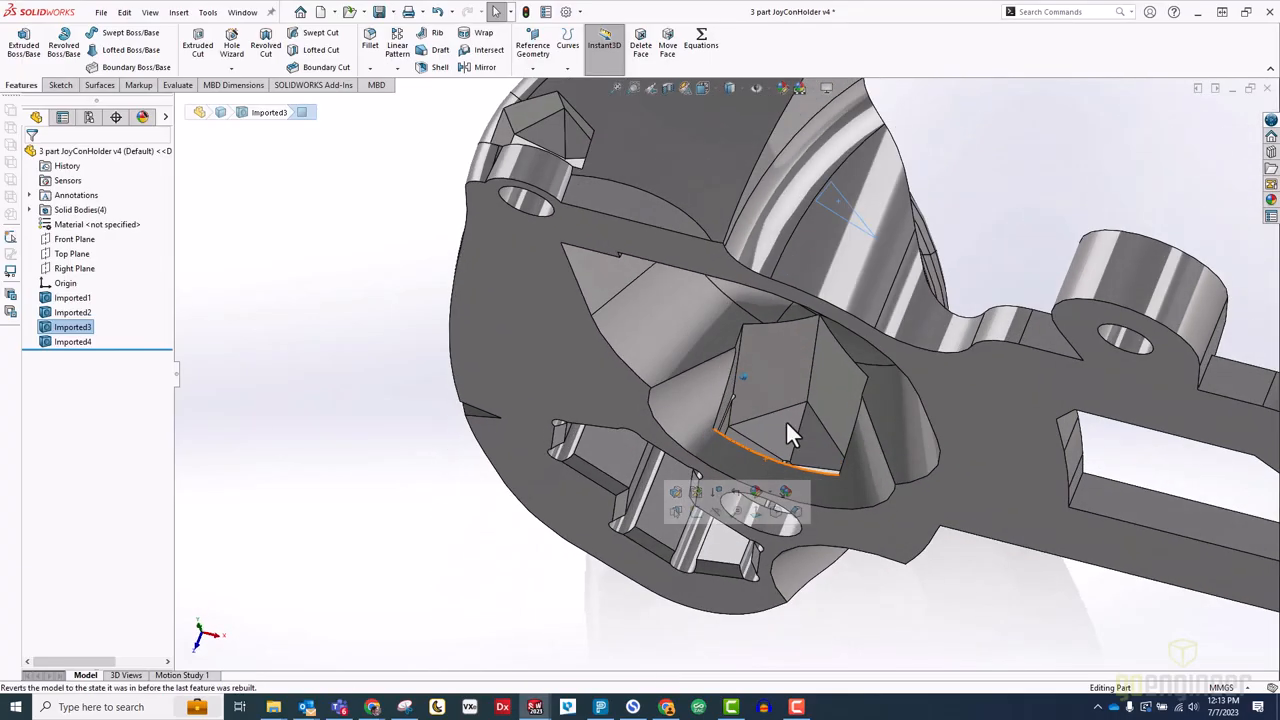
{"action": "left_click", "coordinate": [815, 445]}
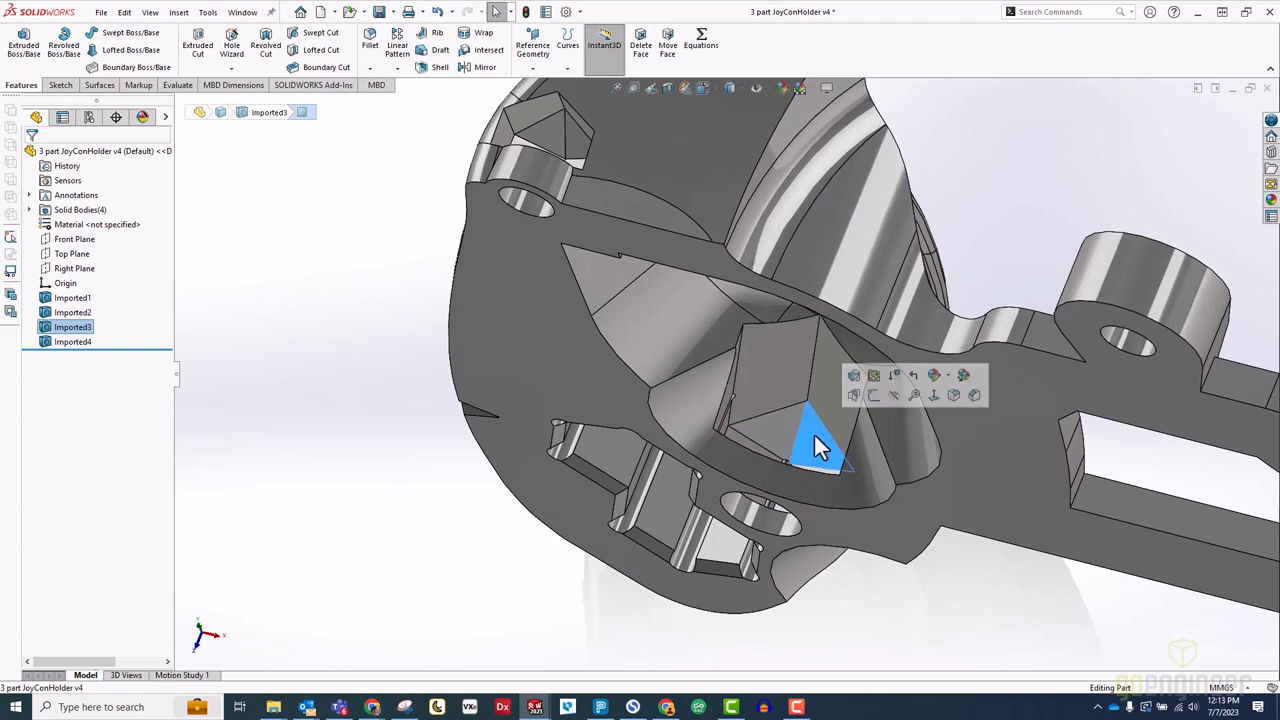